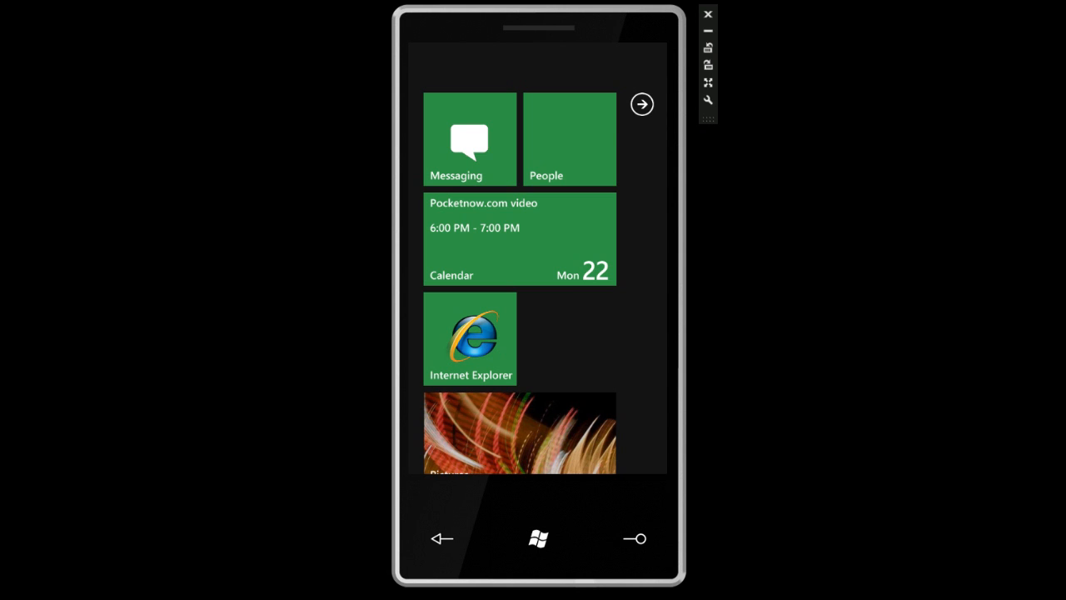
pyautogui.moveTo(638, 132)
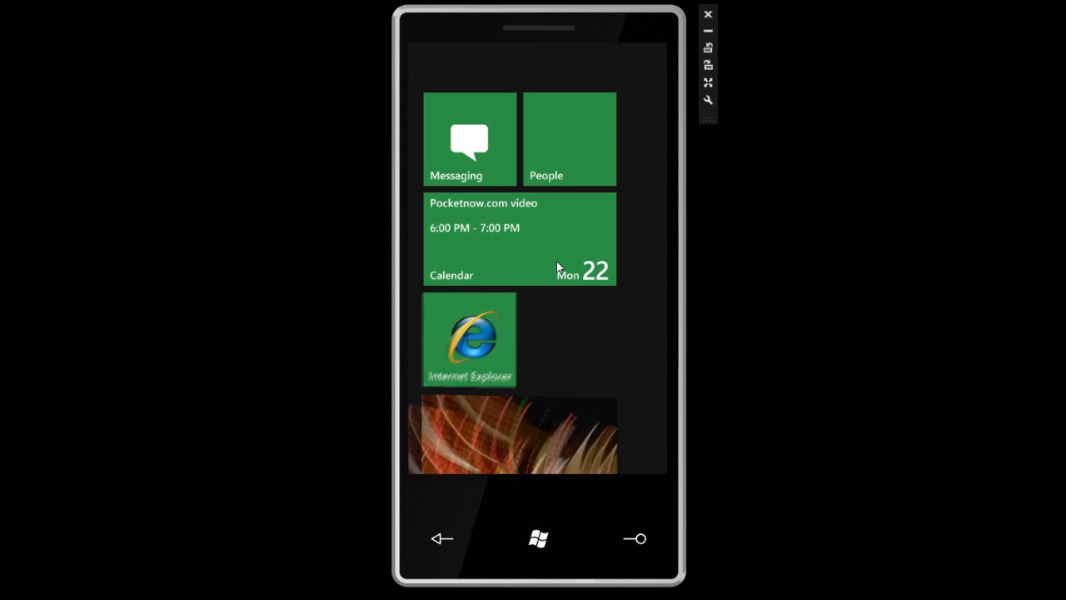
# Step: Bring up today's day view with the Pocketnow.com video event at 6 PM
pyautogui.click(520, 239)
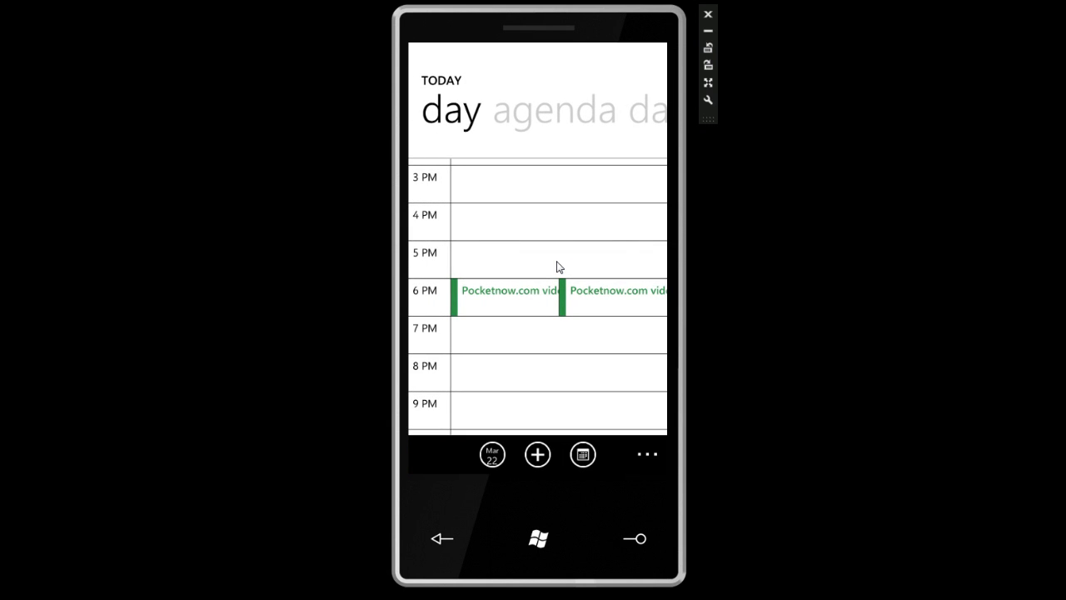
pyautogui.moveTo(535, 346)
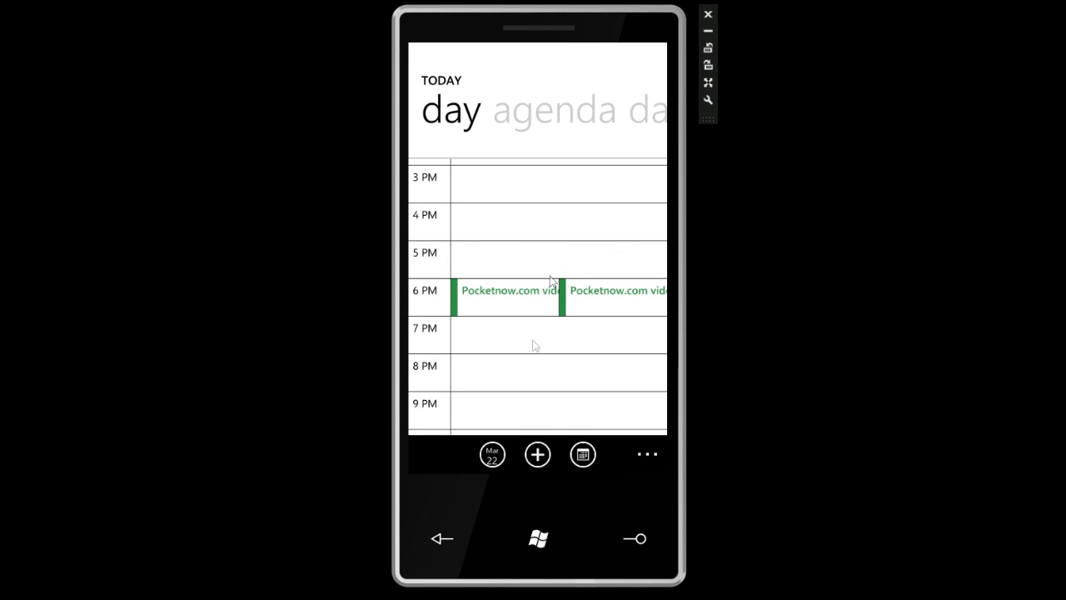
# Step: Back out of Calendar to the Start screen using the hardware Back button
pyautogui.click(442, 538)
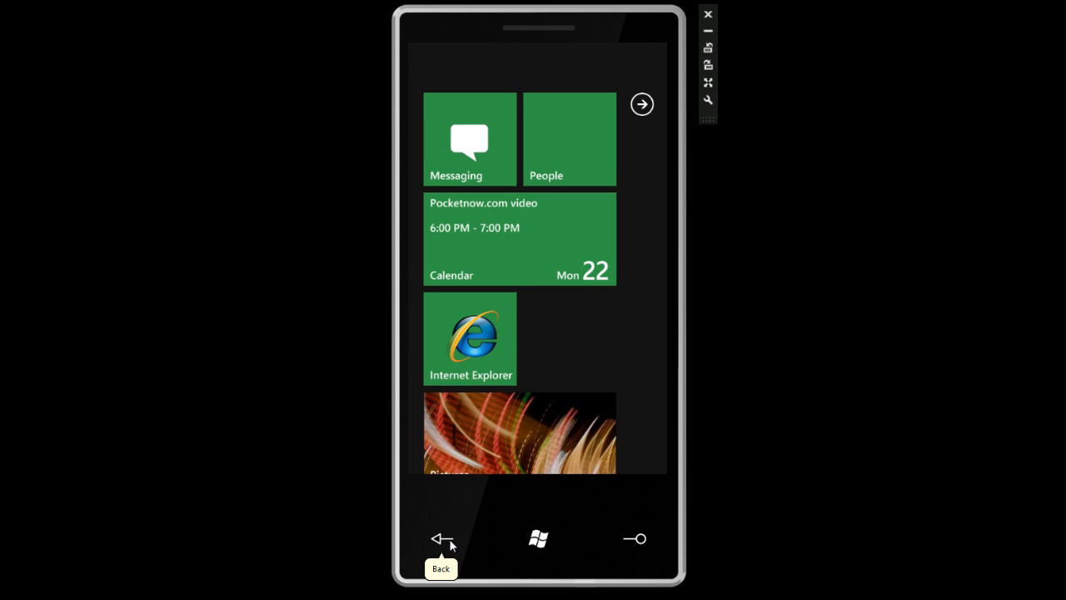
pyautogui.moveTo(683, 308)
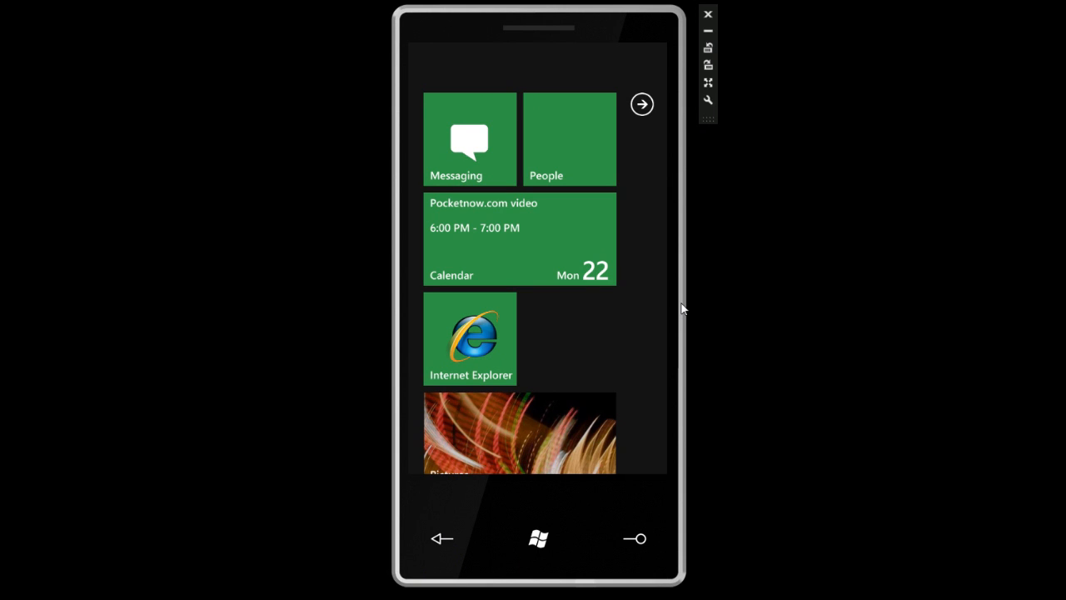
pyautogui.moveTo(563, 68)
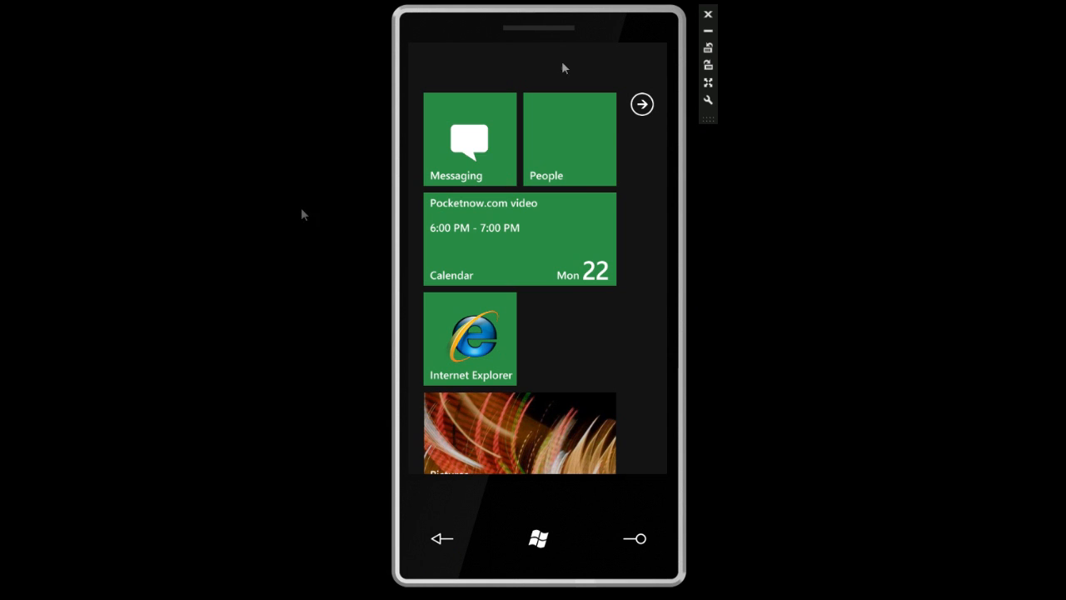
pyautogui.moveTo(596, 148)
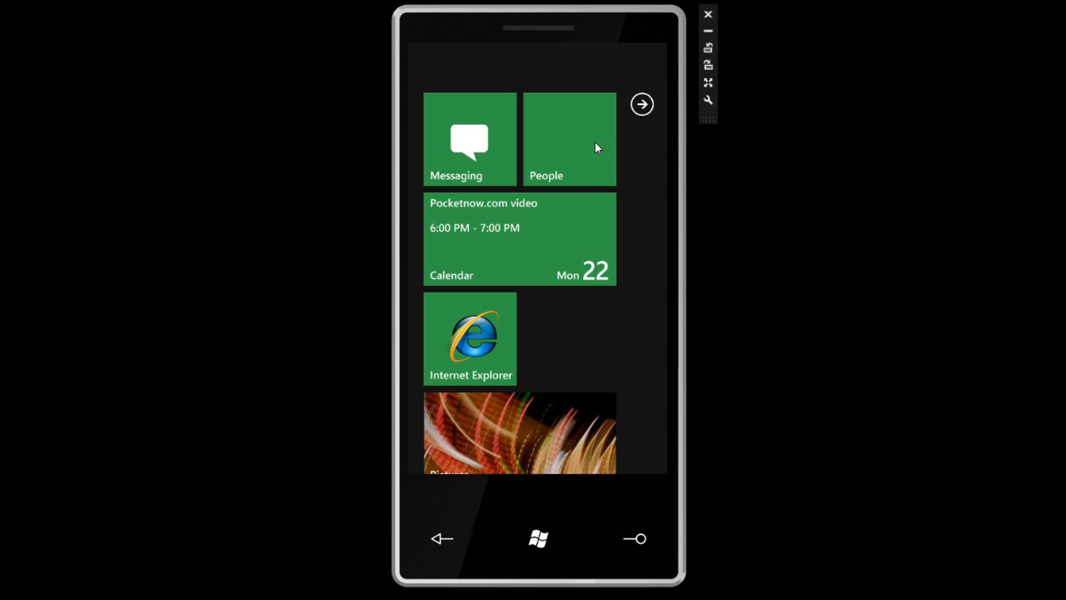
# Step: Go into the People hub and show a recent contact's profile page
pyautogui.click(569, 140)
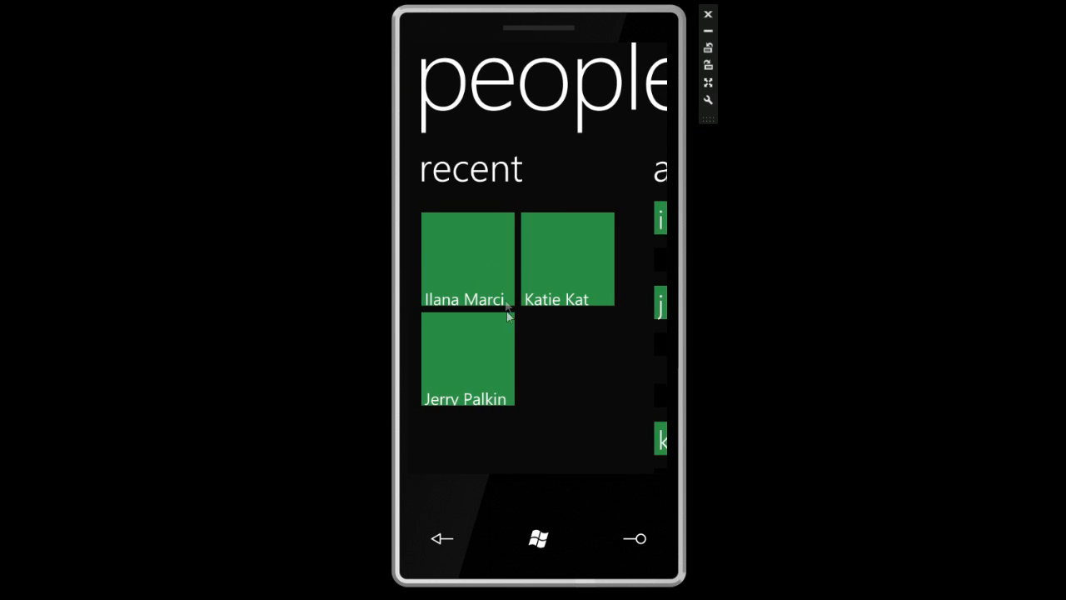
pyautogui.click(467, 258)
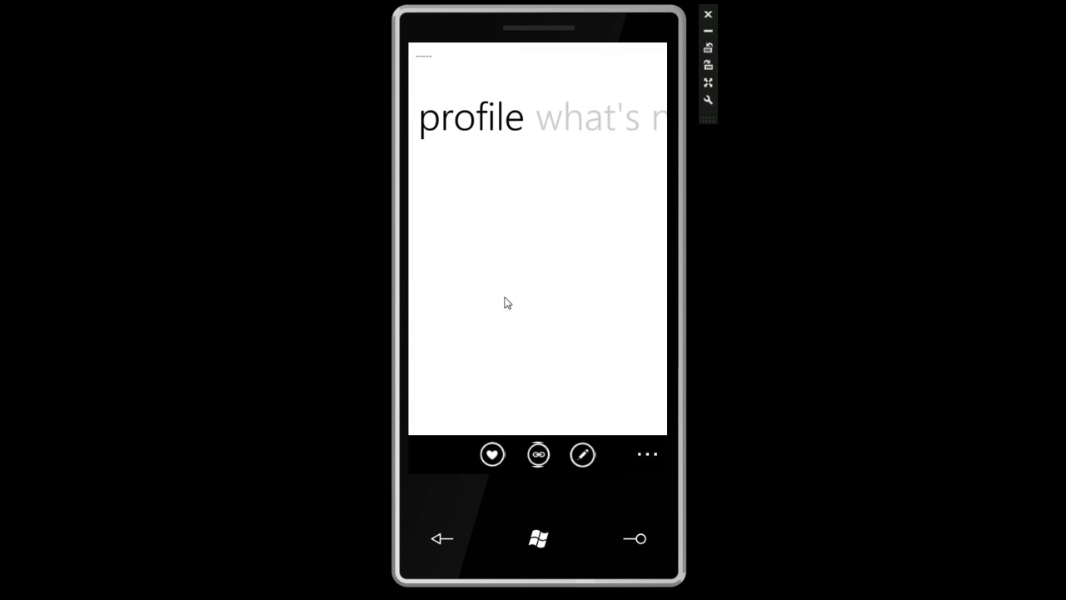